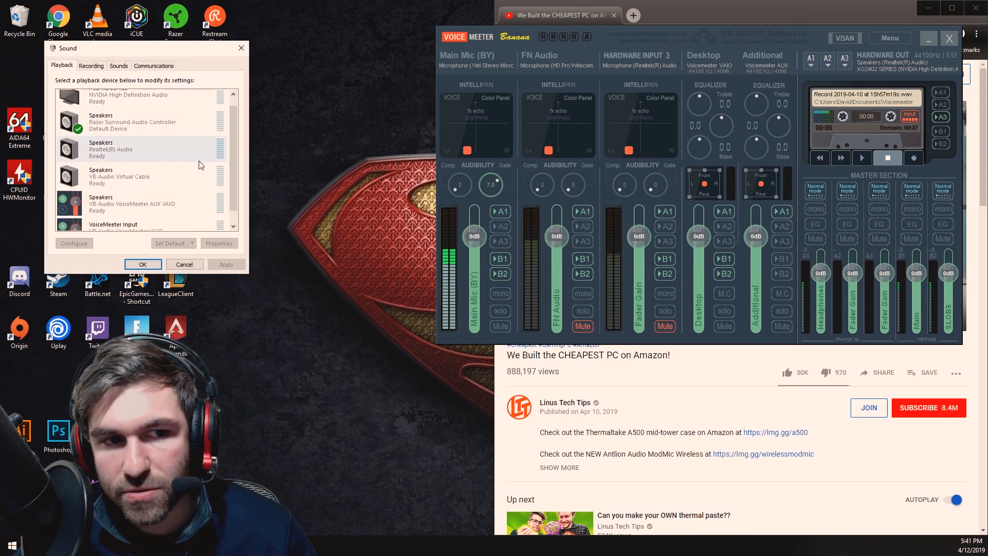
Step: Review the Razer Surround and VoiceMeeter Input playback devices and recording devices, then list Main Mic inputs
scroll(down, 3)
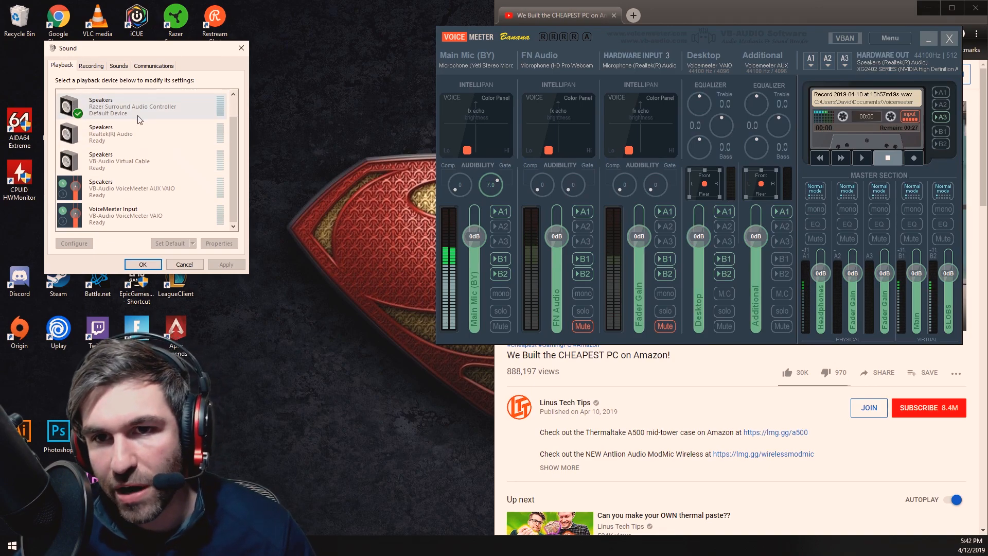
click(145, 215)
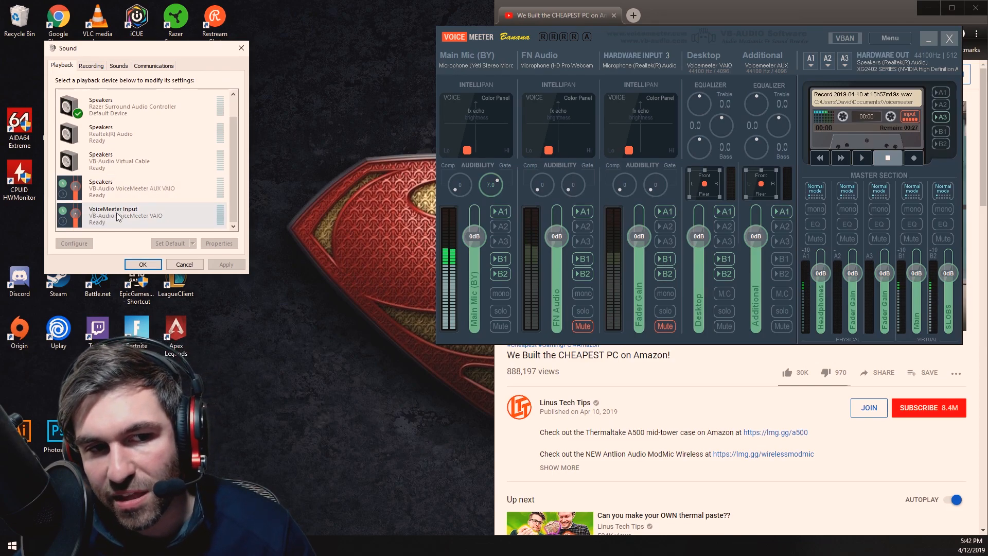
click(126, 216)
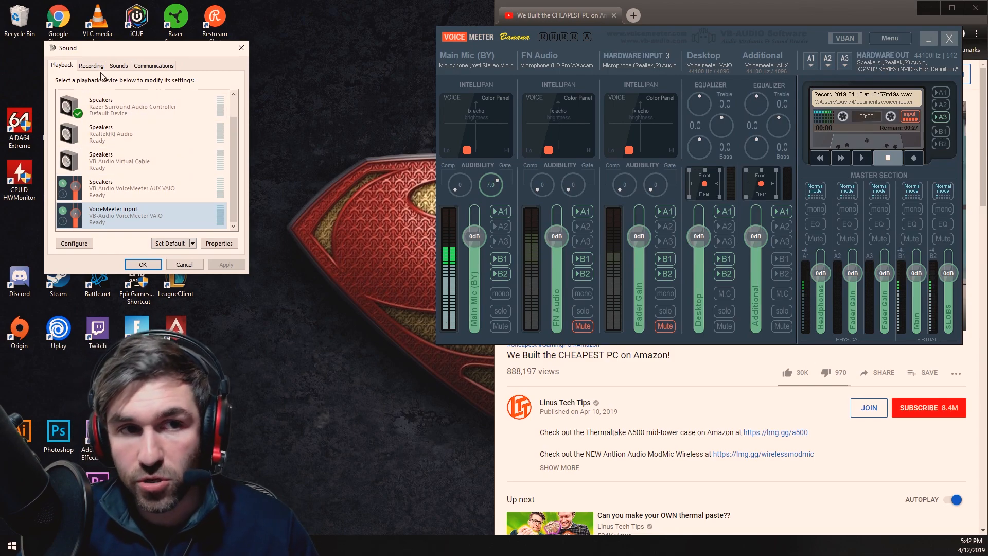
click(90, 65)
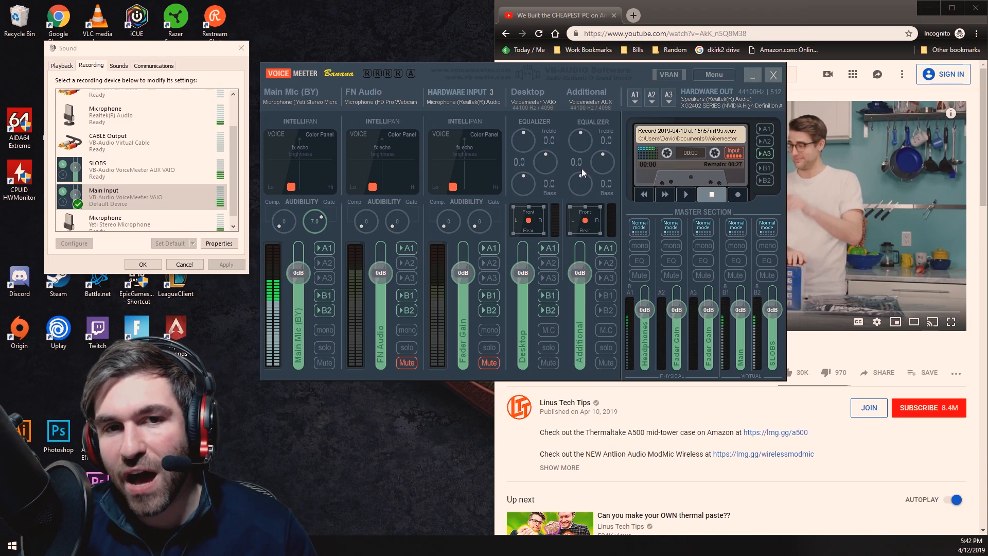
mouse_move(415, 121)
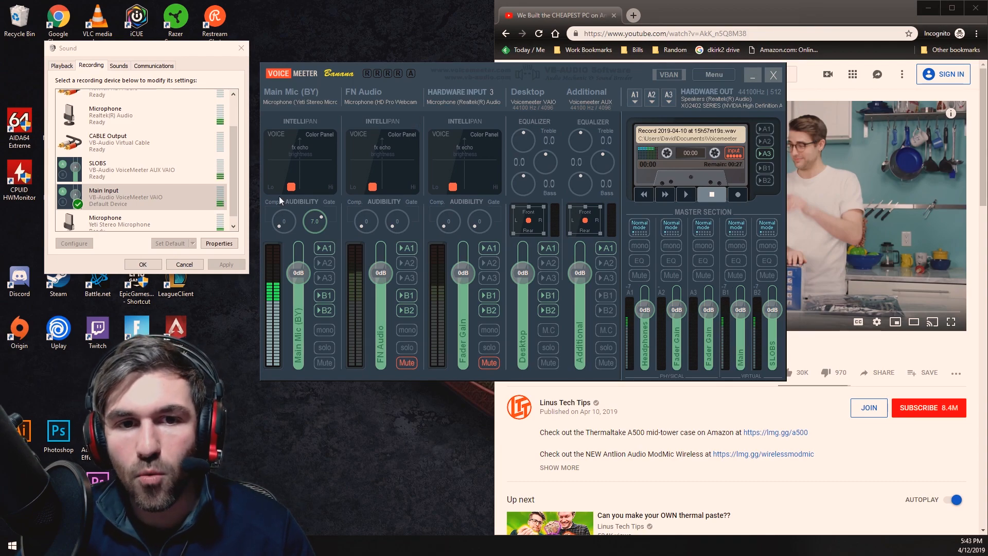
mouse_move(318, 252)
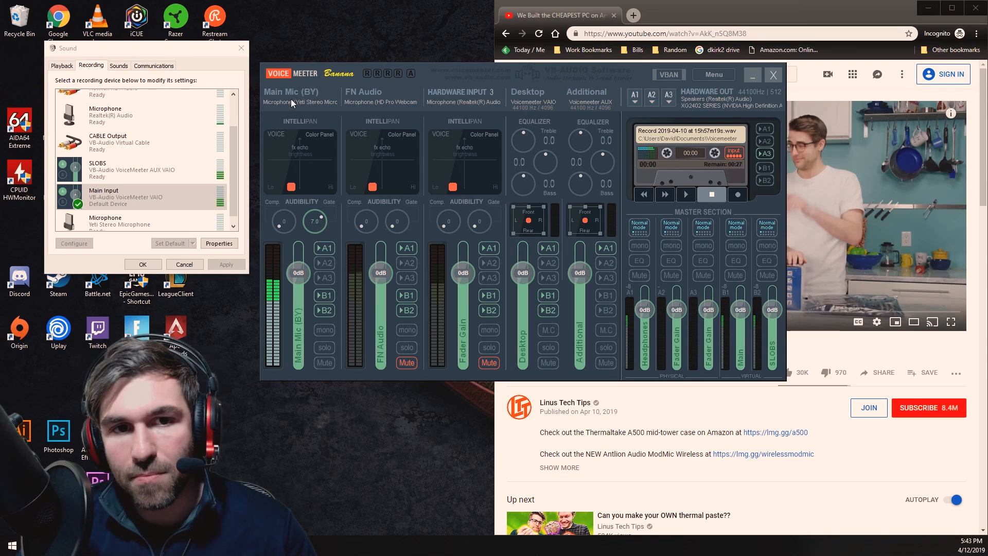
click(300, 101)
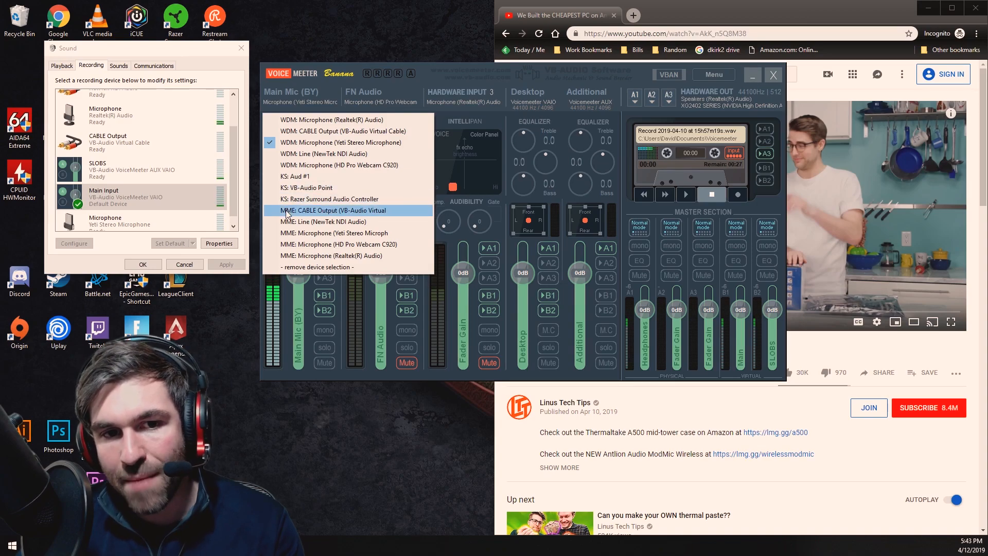
mouse_move(331, 199)
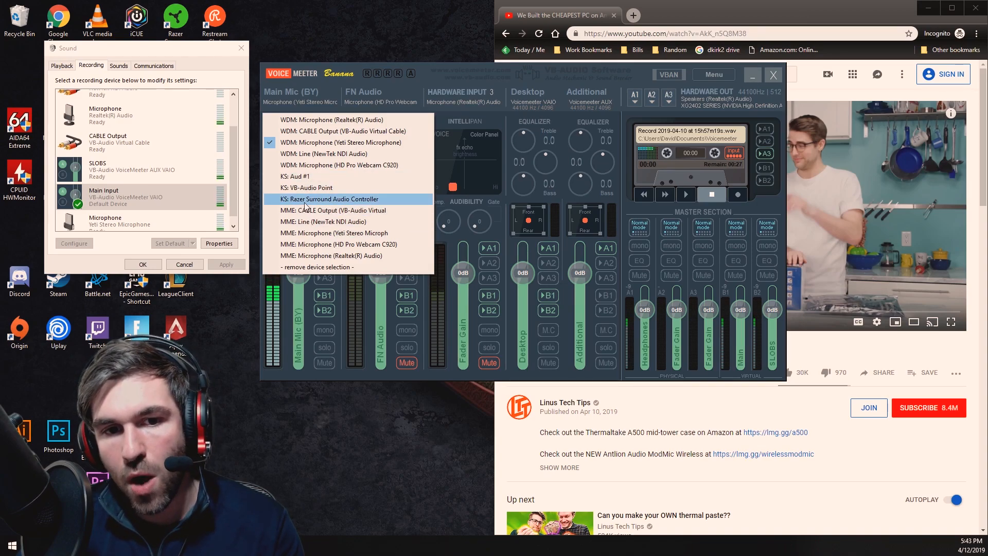
mouse_move(340, 165)
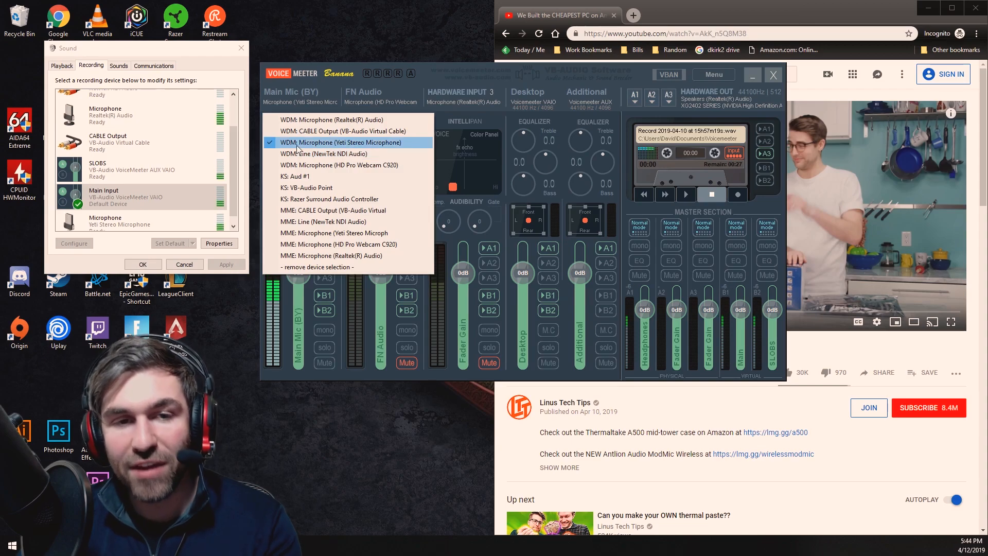
mouse_move(325, 154)
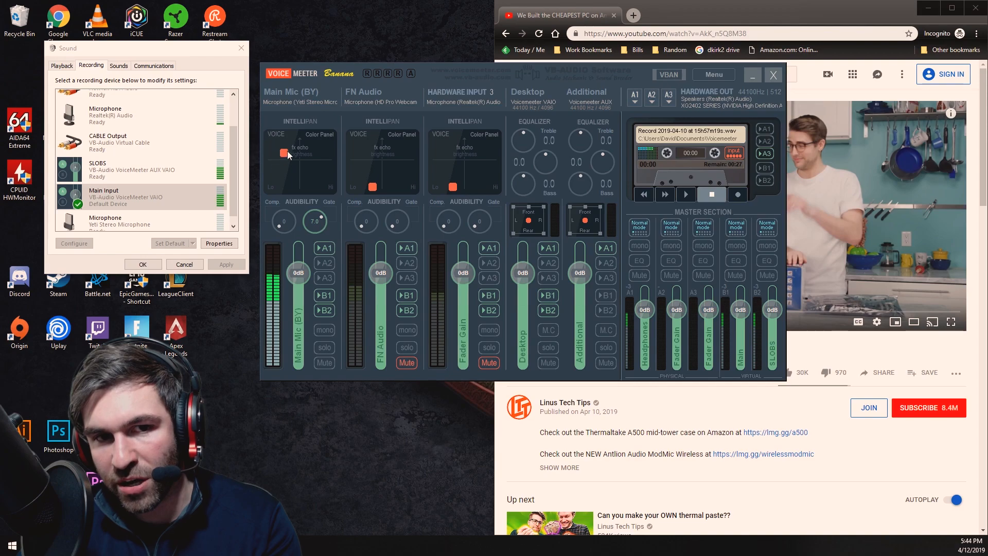
drag(283, 153, 303, 188)
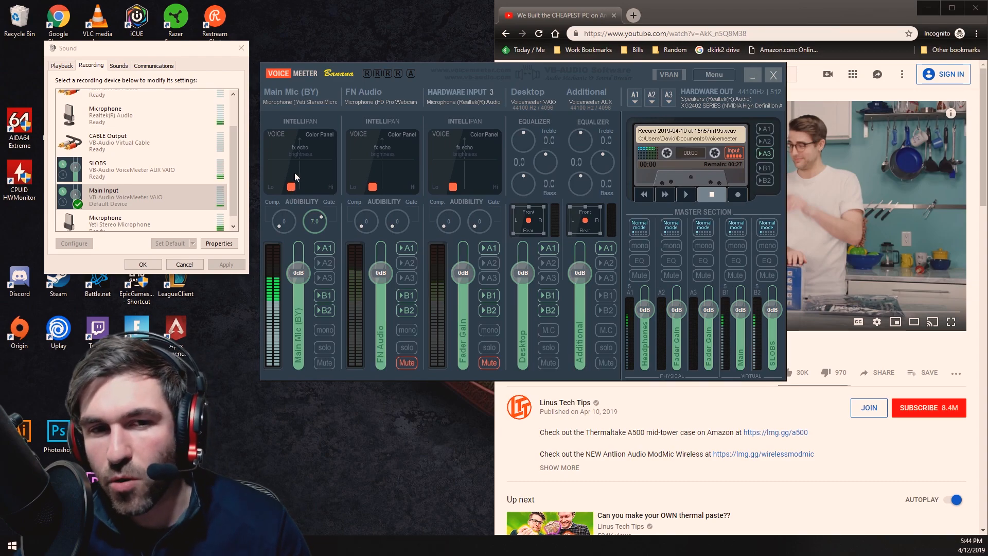
mouse_move(310, 148)
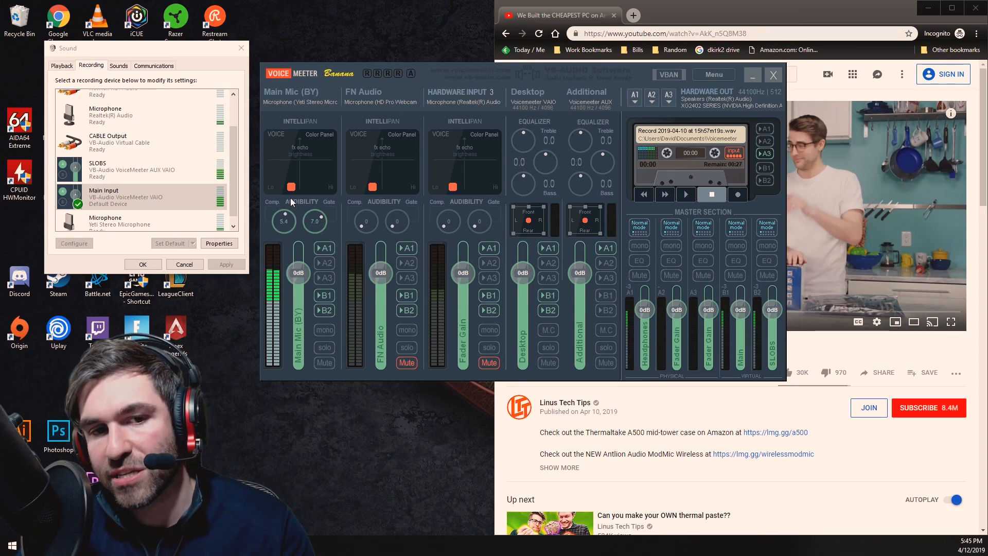
Step: Drag the Main Mic Comp knob upward toward 5.4
drag(283, 214, 283, 201)
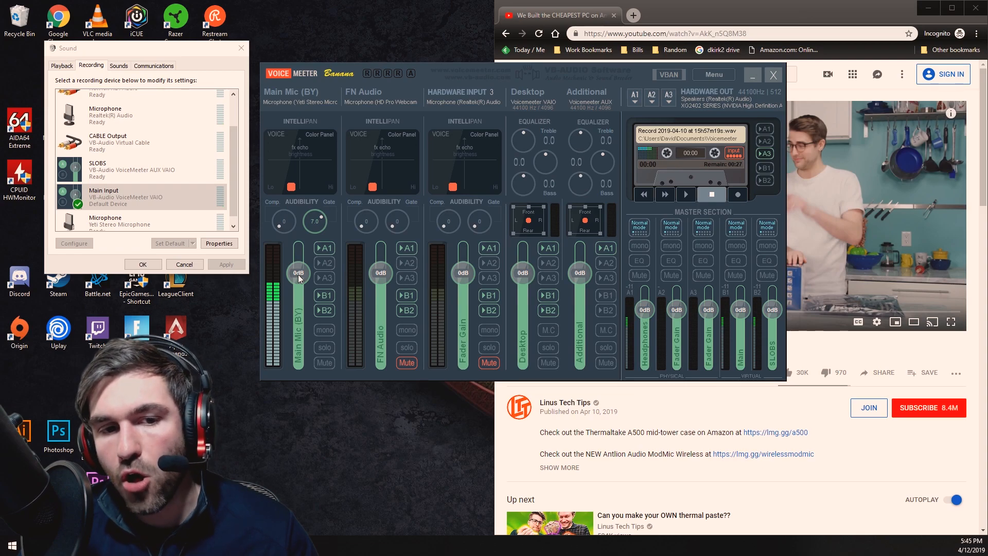
Step: Push the Main Mic (BY) fader up toward +12 dB, then return it to 0 dB
drag(298, 272, 299, 256)
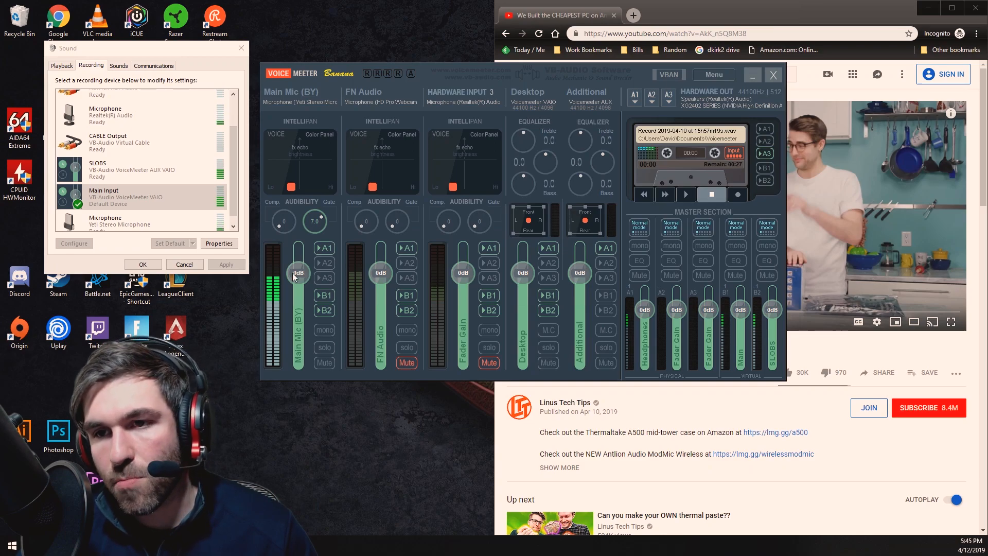
drag(298, 273, 298, 283)
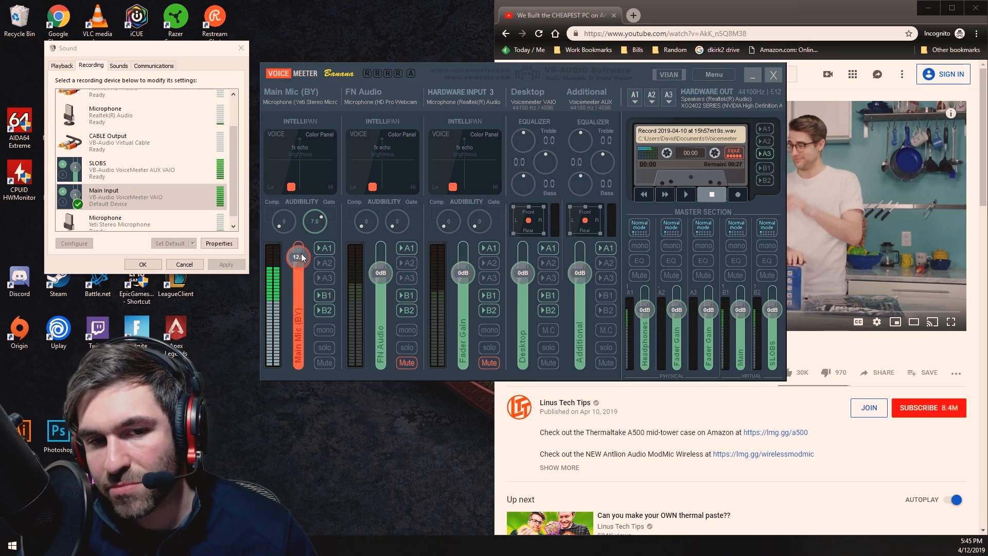
drag(297, 256, 297, 272)
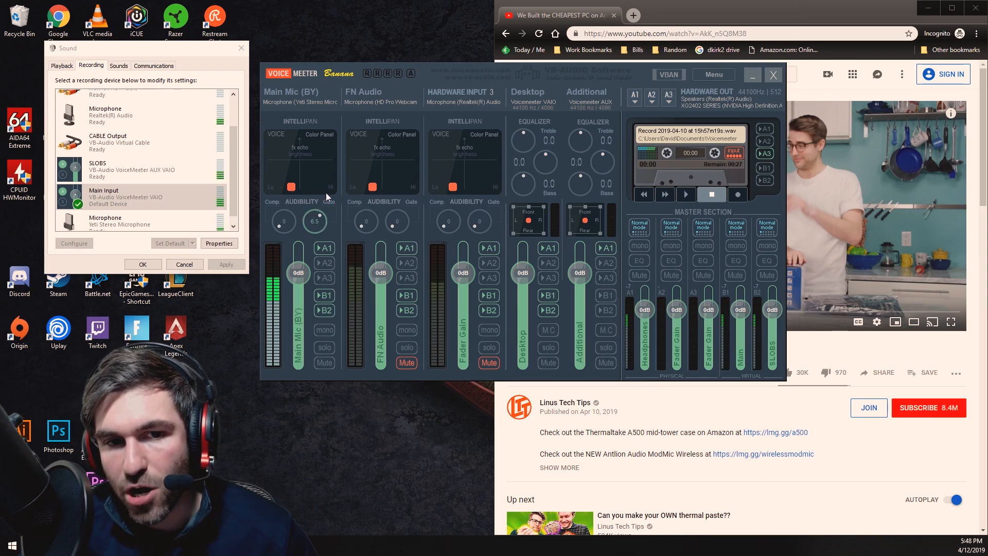
Step: Drag the Main Mic Audibility knob, bringing the gate back to 7.0
drag(315, 220, 315, 208)
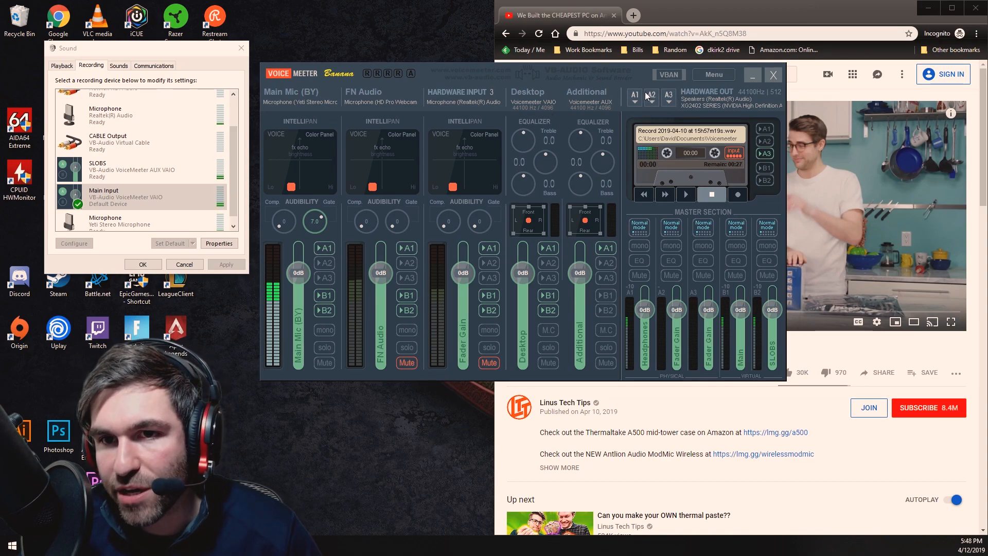
mouse_move(638, 78)
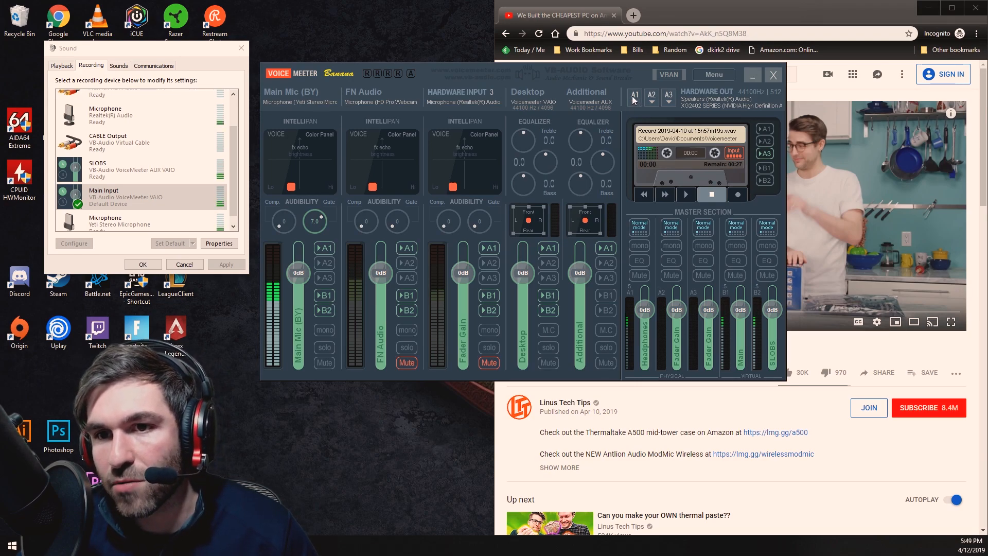
Step: Open the A1 output list, showing WDM Speakers (Realtek(R) Audio) checked
click(634, 95)
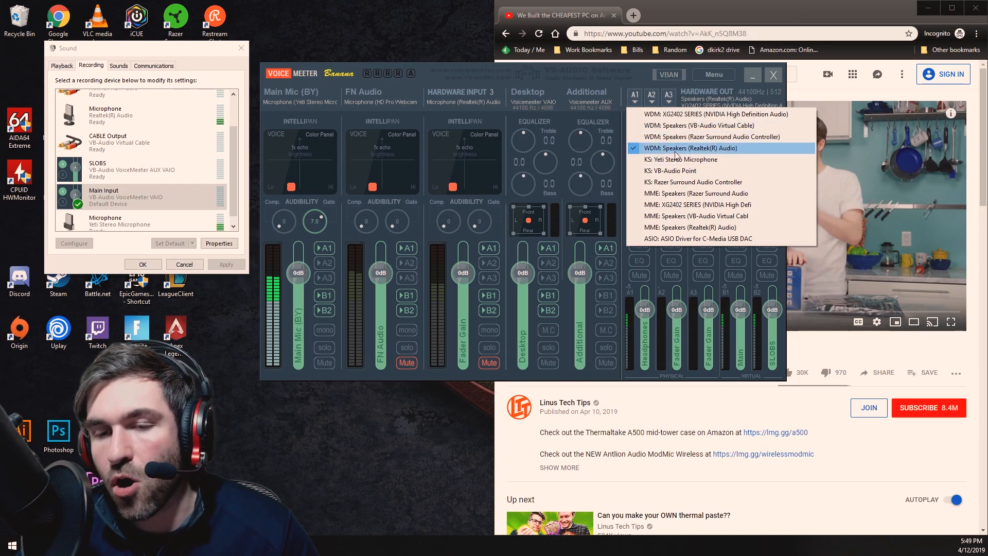
mouse_move(698, 125)
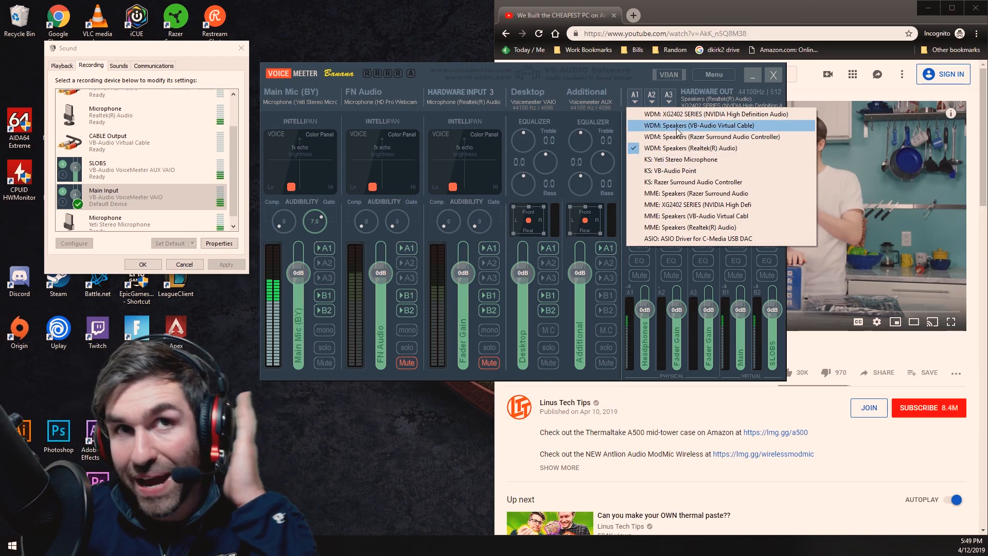
mouse_move(694, 137)
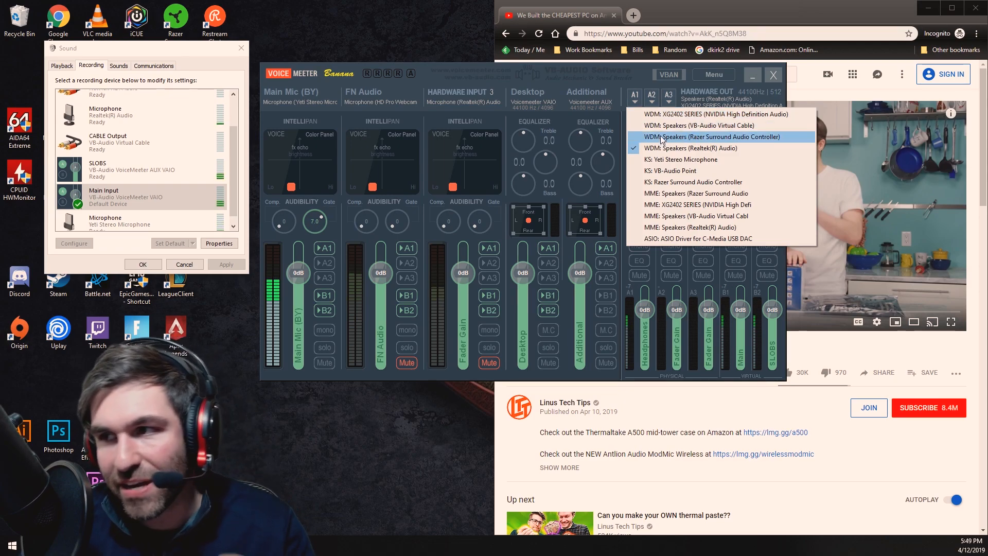
mouse_move(690, 148)
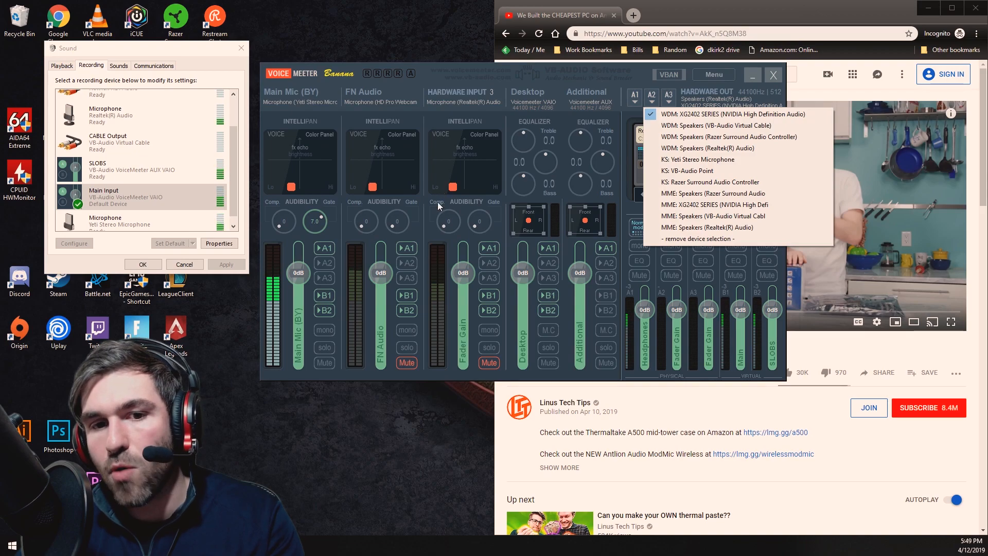
mouse_move(302, 349)
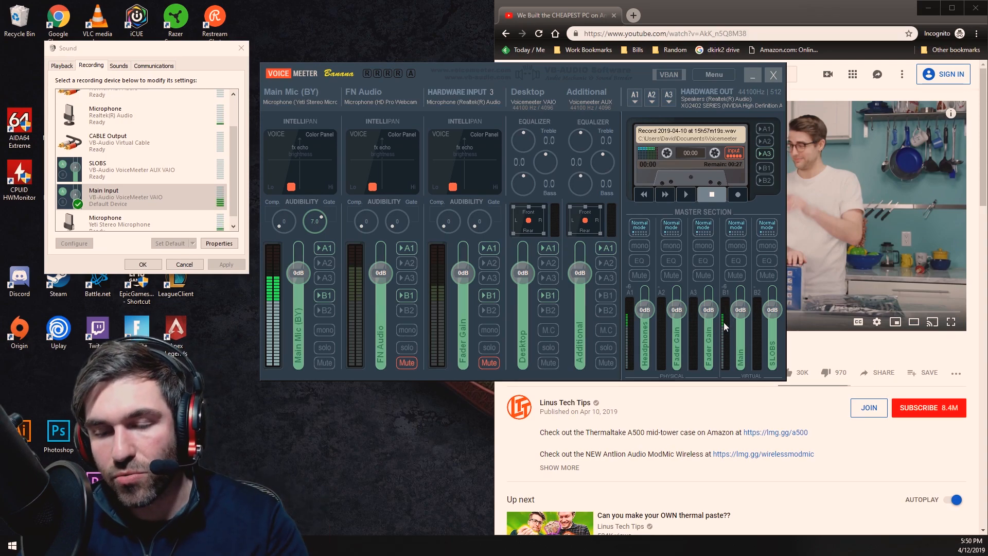
mouse_move(758, 349)
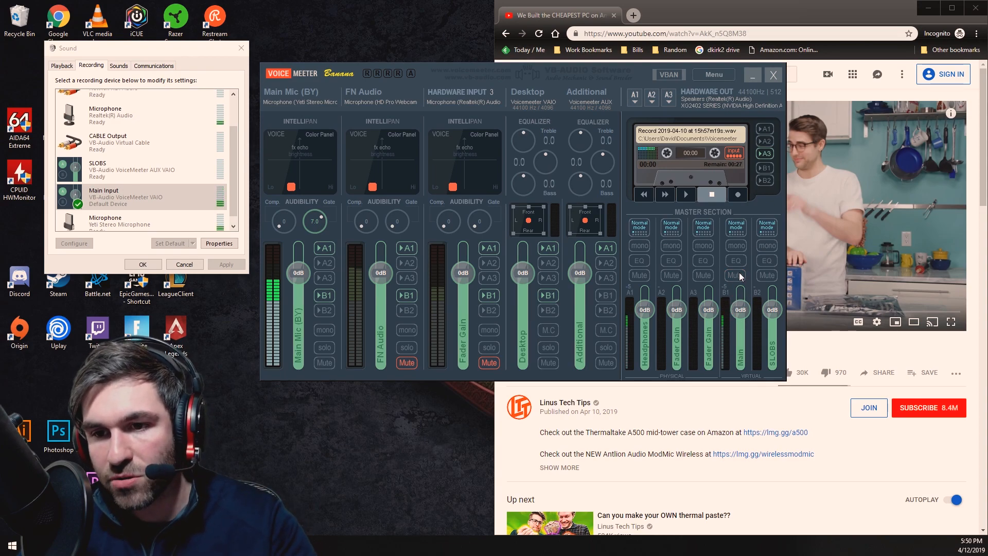
mouse_move(738, 228)
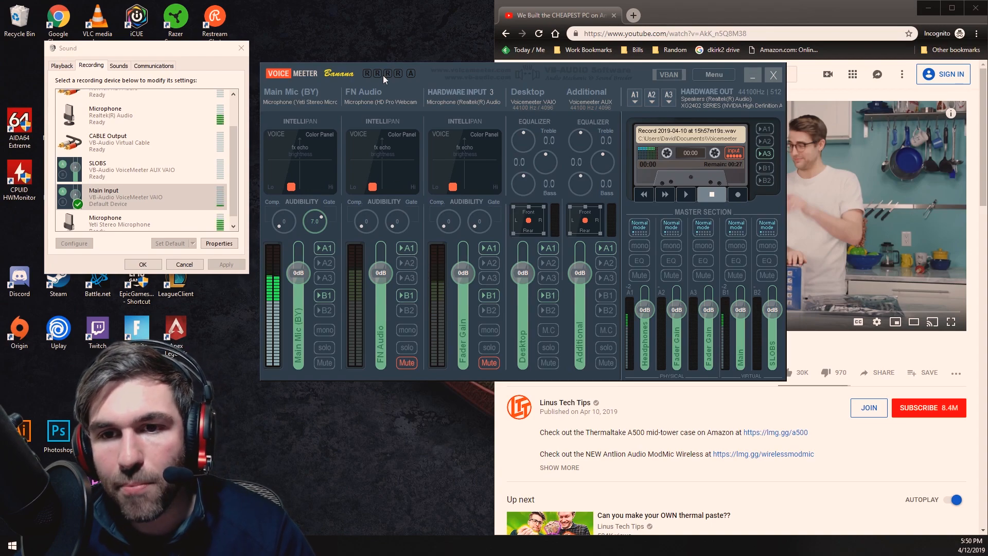
mouse_move(438, 99)
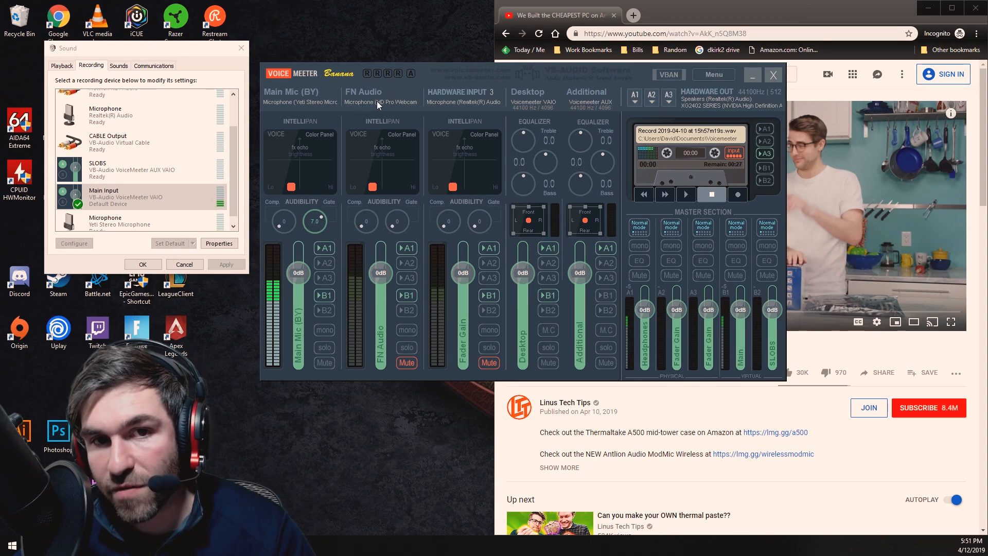
click(381, 102)
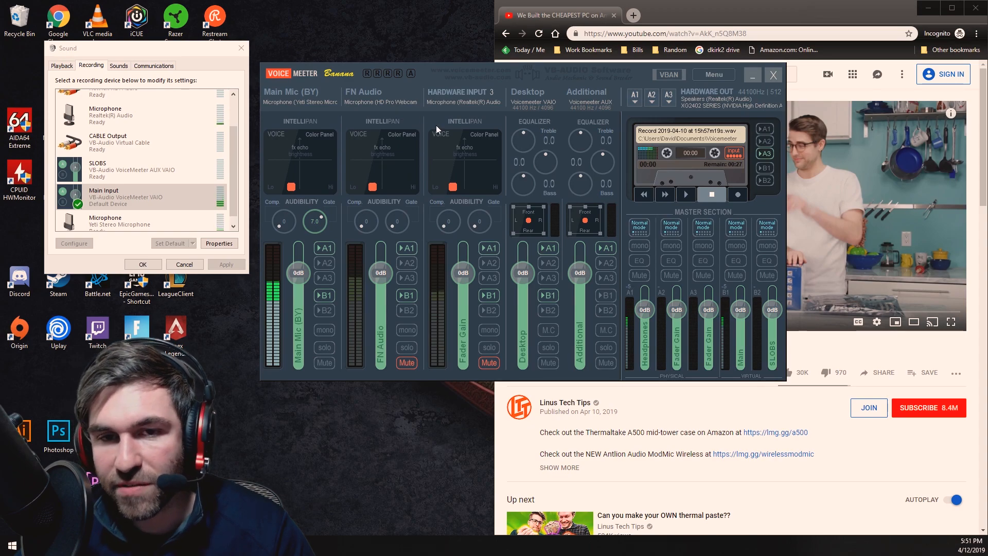
click(464, 92)
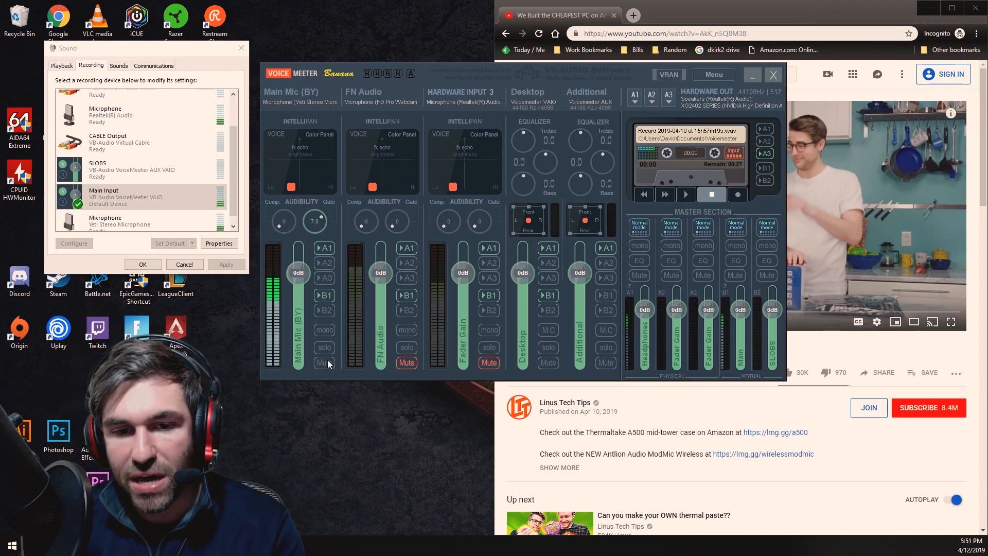
click(324, 363)
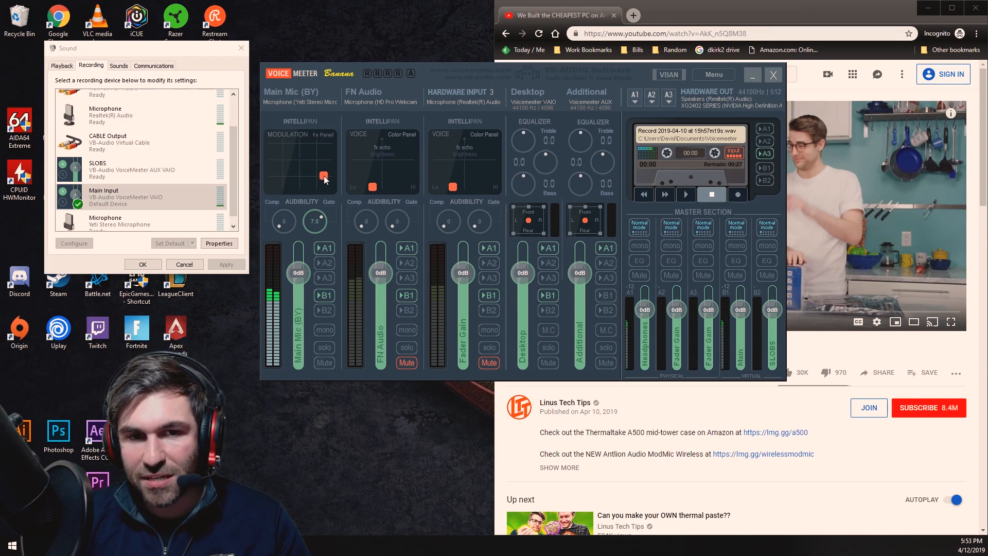
mouse_move(326, 192)
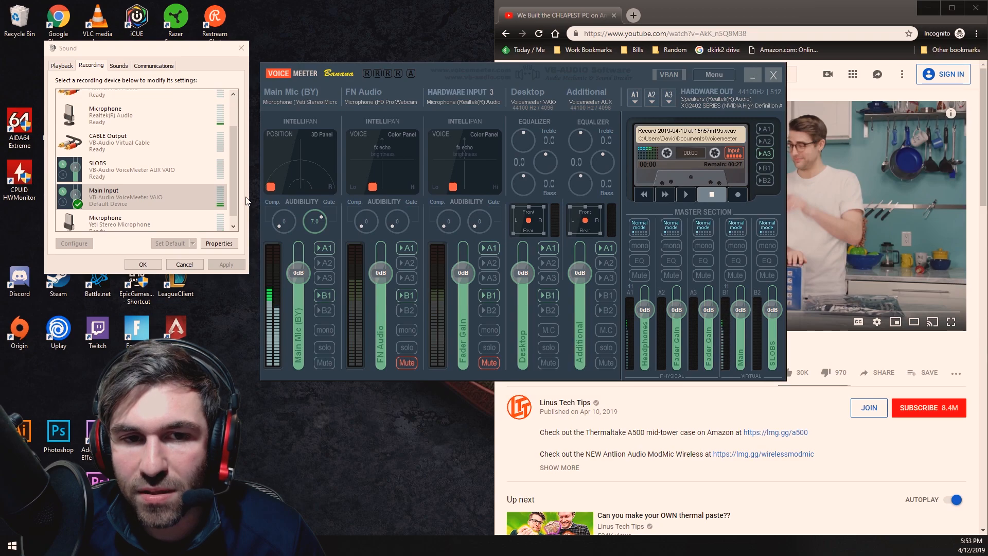
Step: Drag the Main Mic IntelliPan point to centre it between left and right
drag(272, 186, 306, 164)
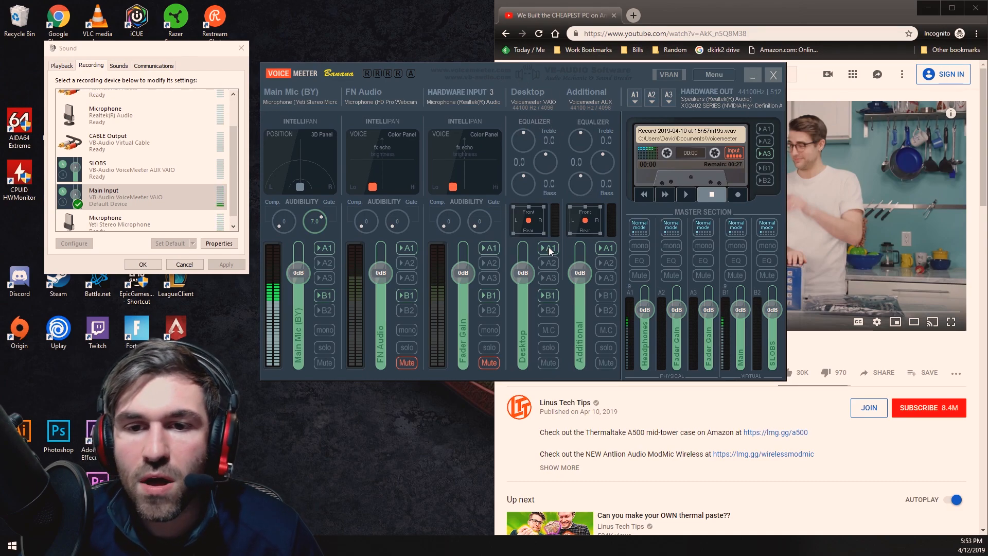
mouse_move(809, 246)
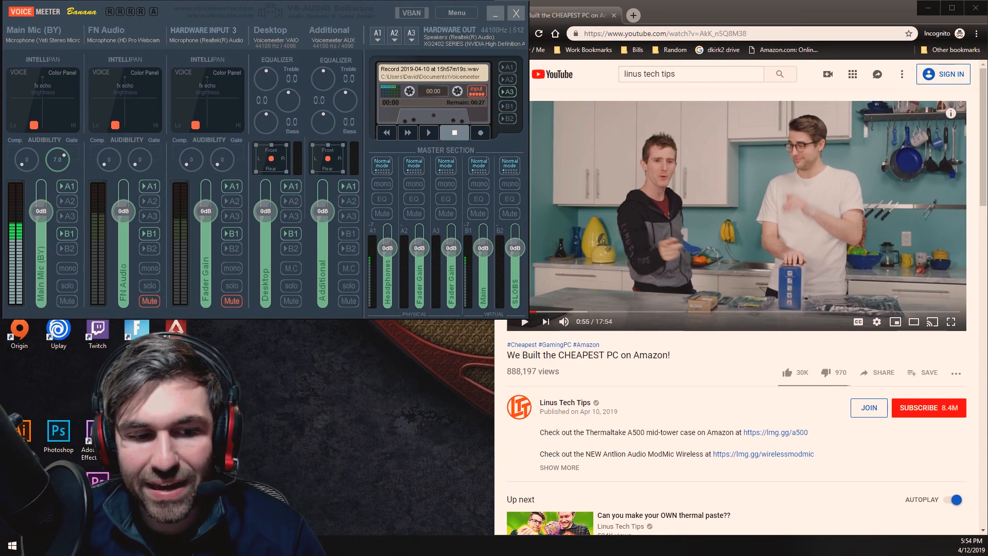
Step: Verify YouTube's output is VoiceMeeter AUX VAIO in App volume preferences, then close Settings
click(11, 544)
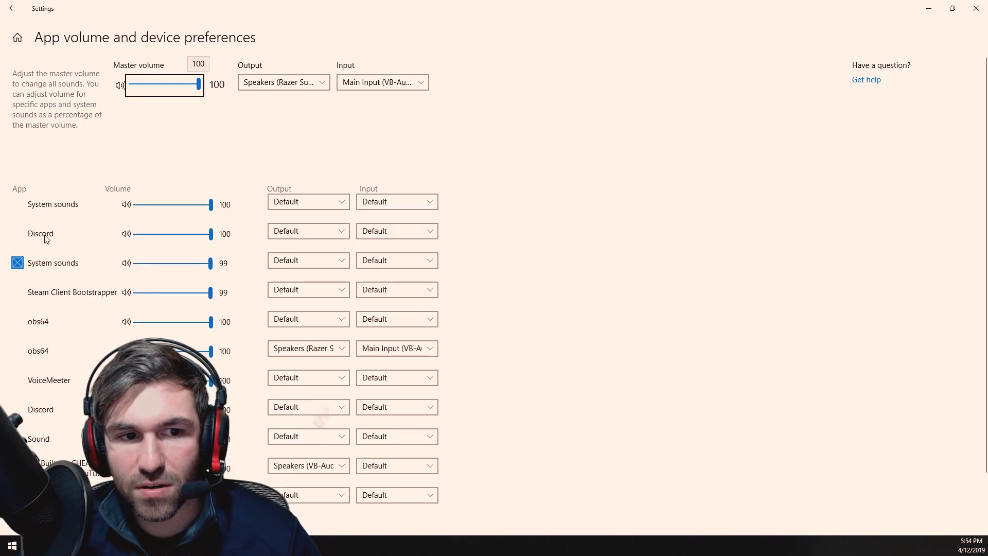
scroll(down, 3)
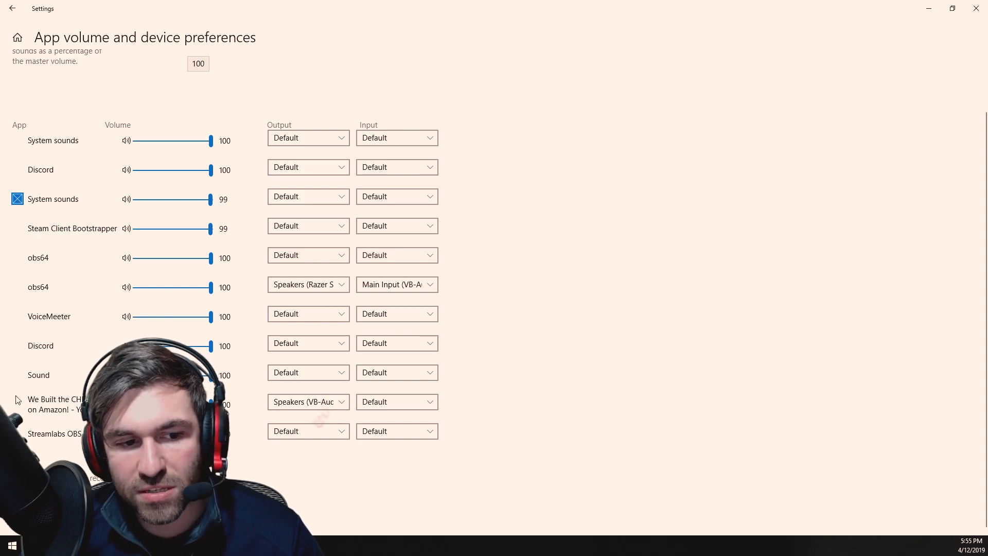
click(308, 402)
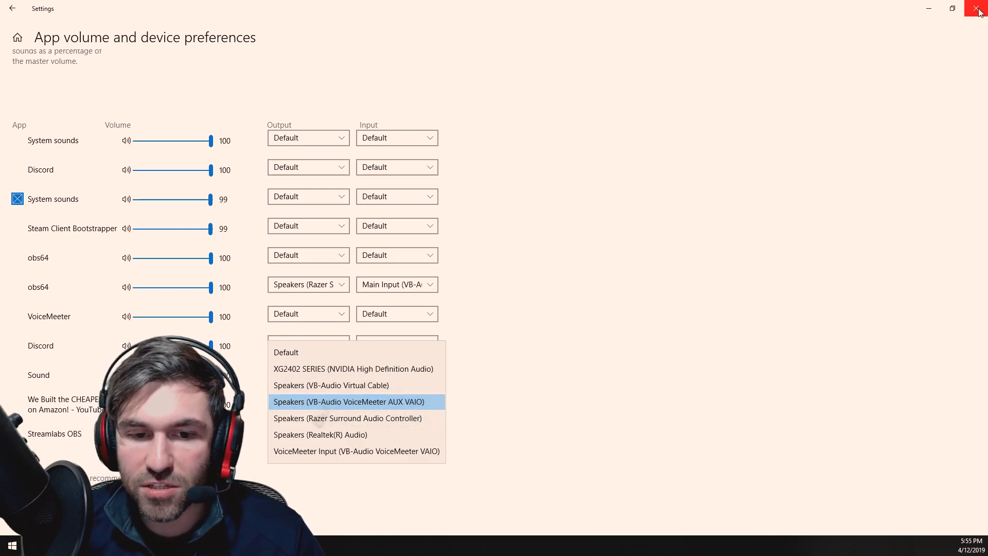
click(981, 8)
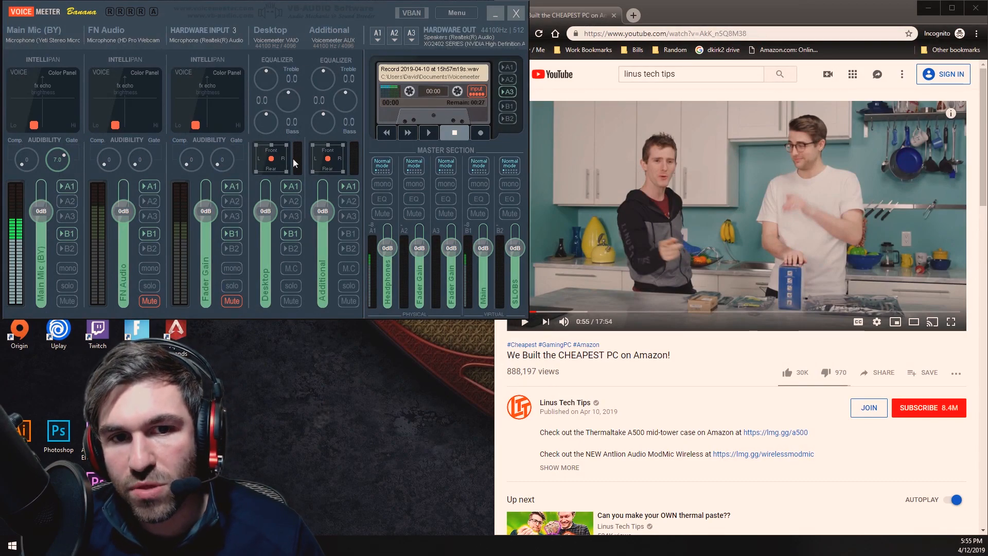
mouse_move(351, 68)
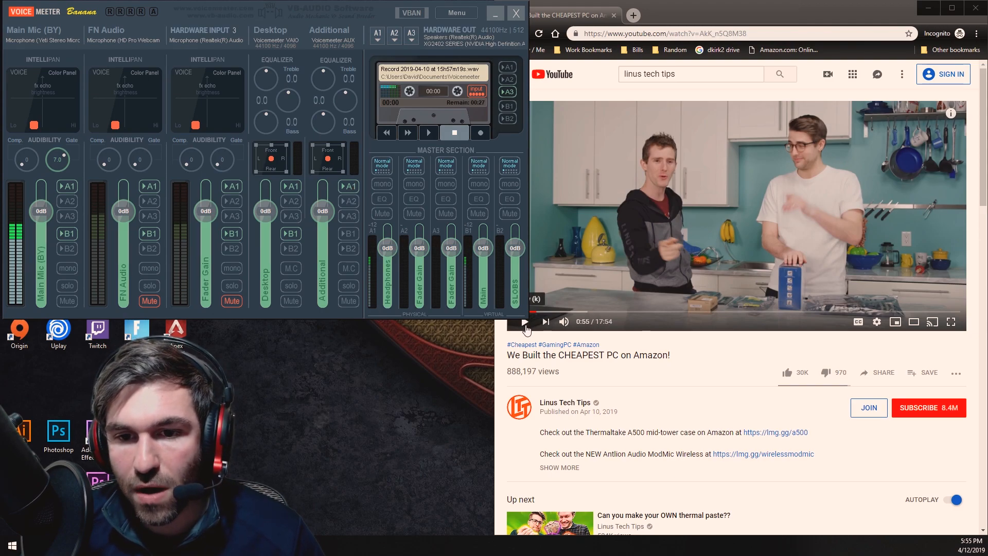
Step: Resume the 'We Built the CHEAPEST PC on Amazon!' video from around 0:55
click(525, 321)
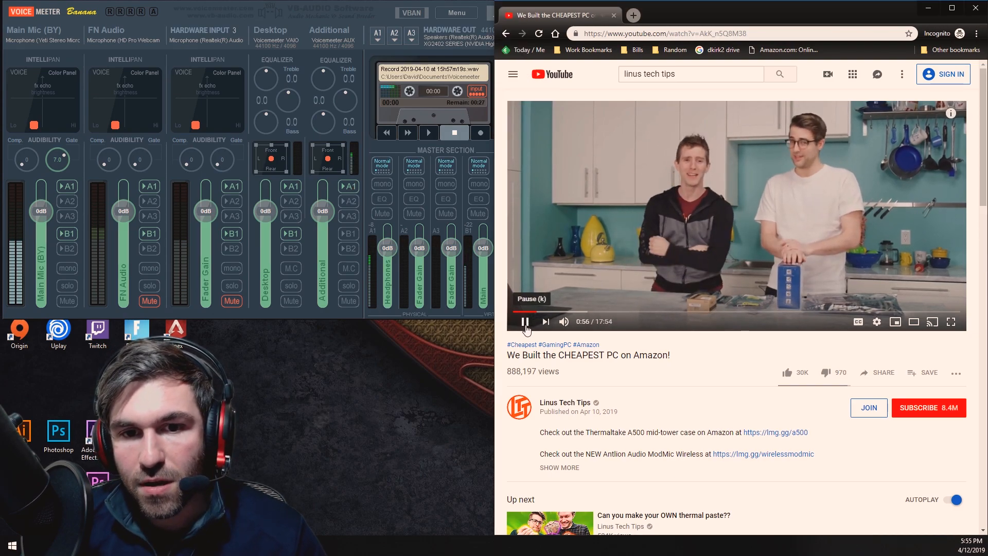